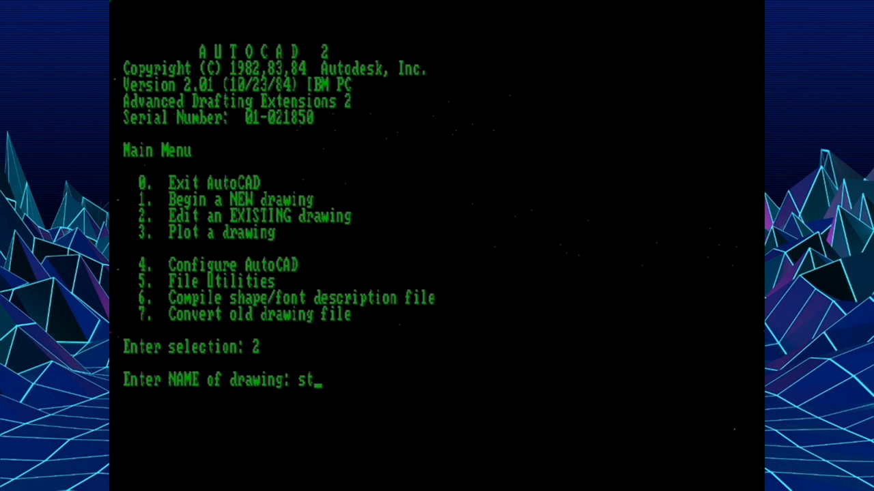
Open the existing stair drawing for editing from the Main Menu.
key(Return)
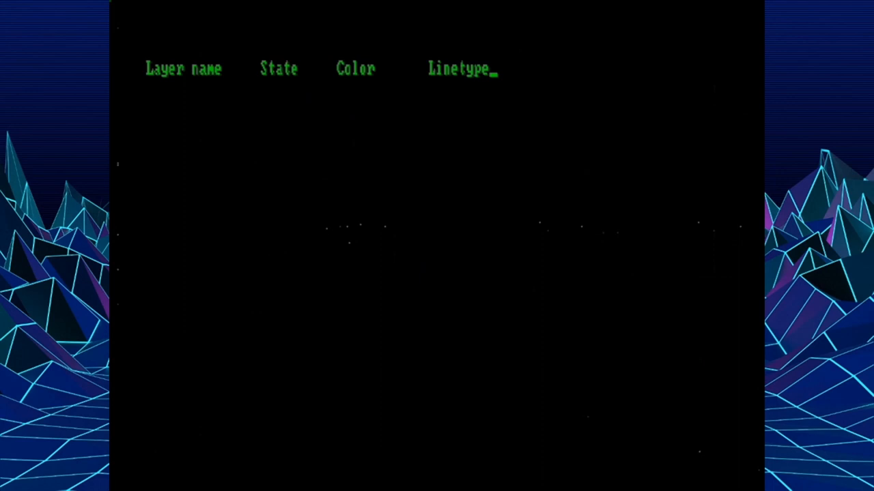
Create the layer 'chair' and give it the colour red.
text(chair)
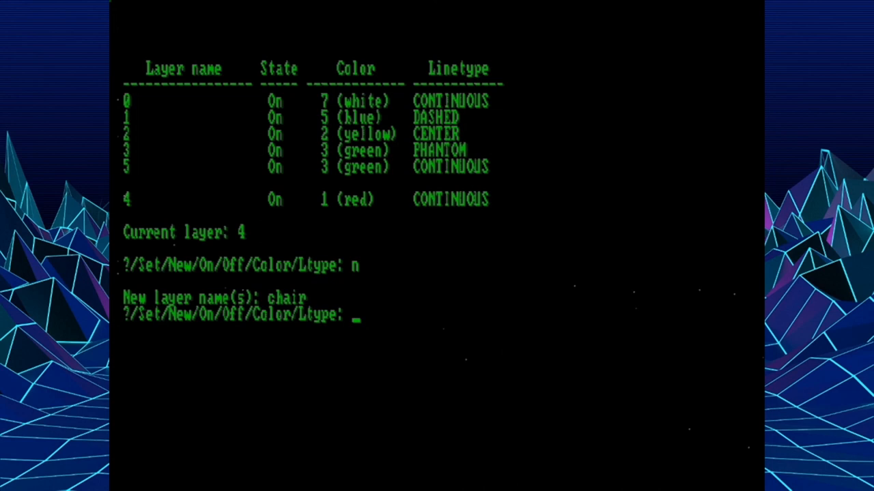
text(c)
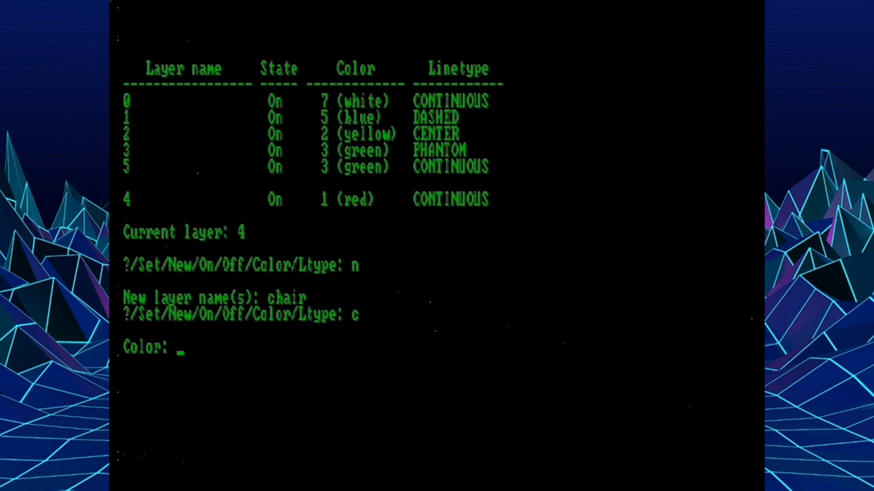
text(red)
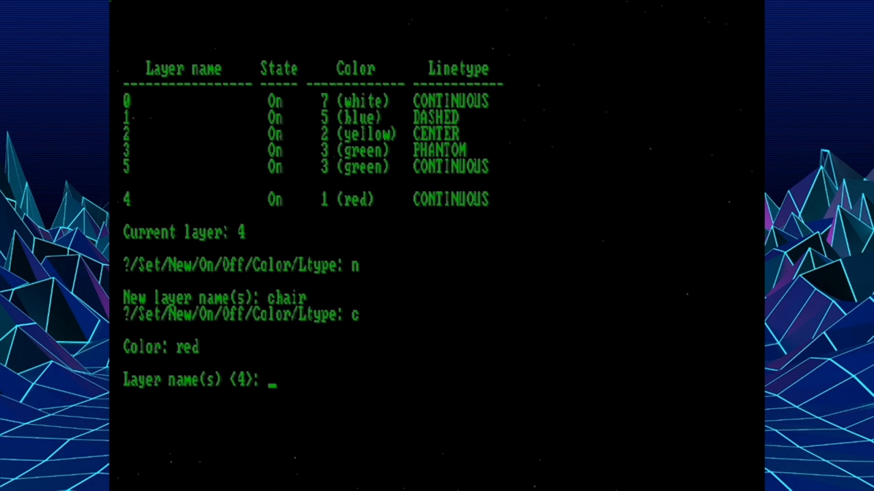
key(Return)
text(news)
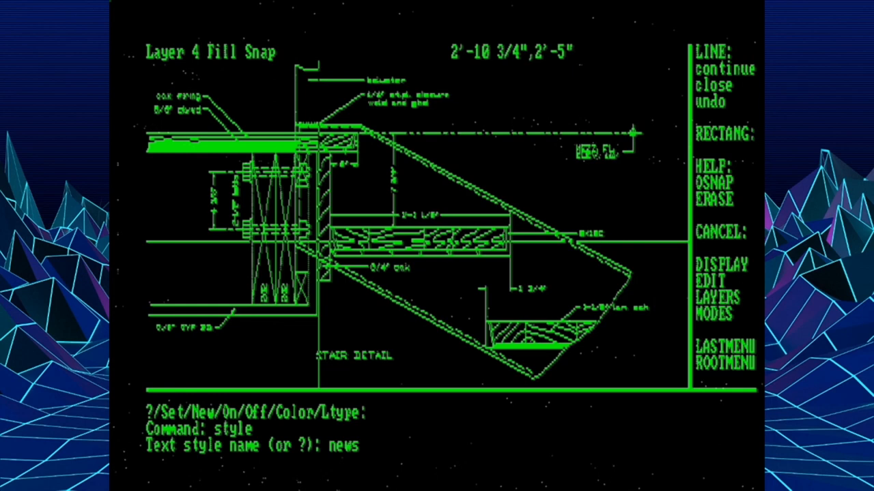
Make 'news' the current text style.
key(Return)
text(%%u)
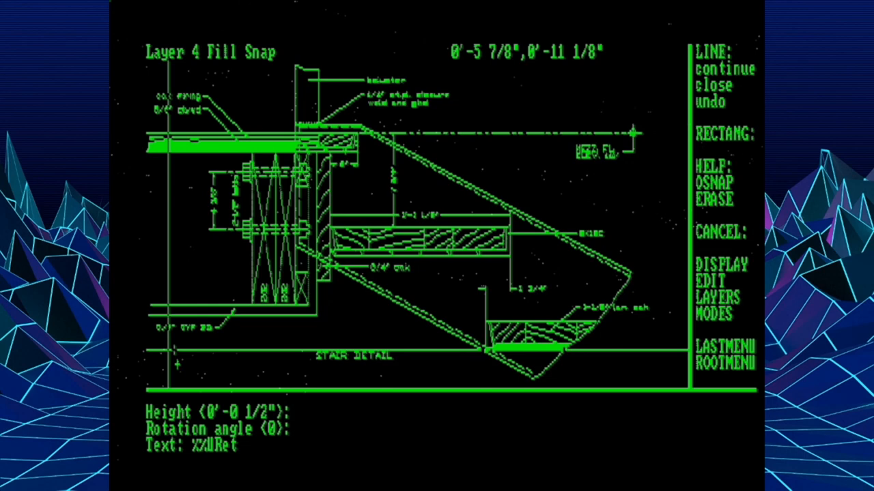
Place the underlined label 'RetroCAD' (%%uRetroCAD) at 1/2" height, 0 rotation beside the title.
text(RetroCAD)
text(regen)
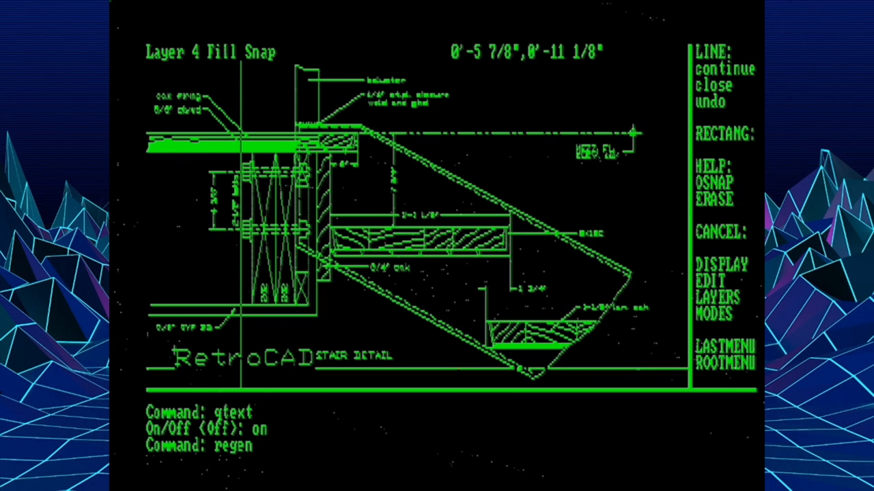
Turn QTEXT on and regenerate so annotation text shows as outline boxes.
key(Return)
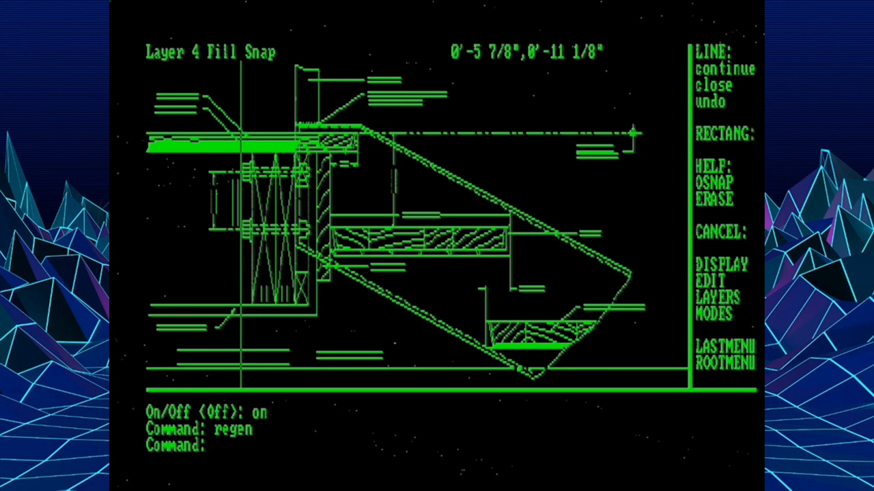
text(qtext)
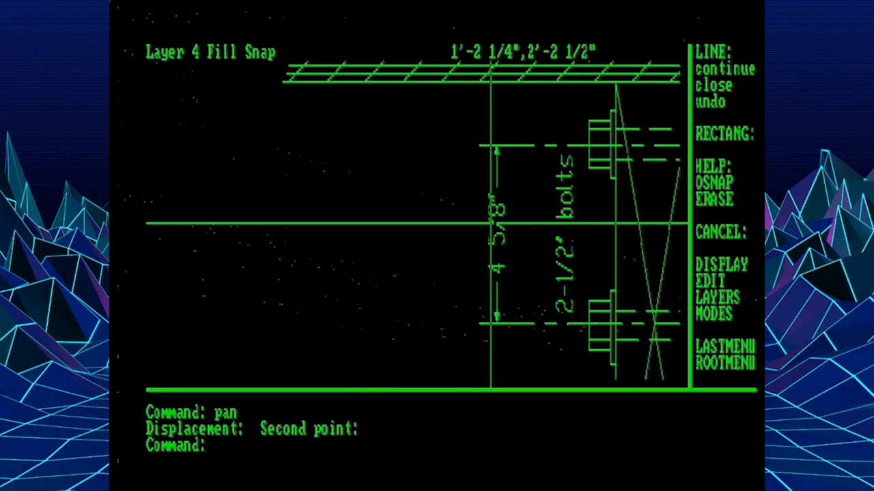
Draw a zigzag of connected line segments left of the 4 5/8" dimension.
text(lin)
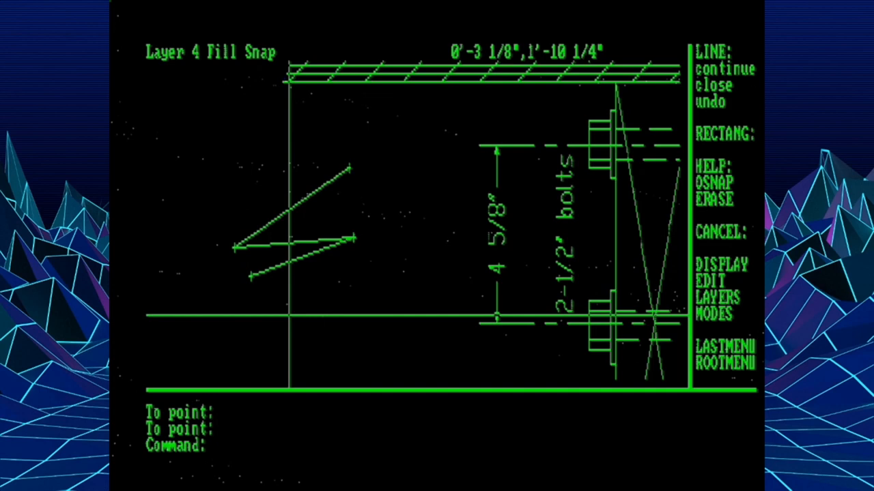
Array the zigzag lines circularly as 15 rotated copies about a picked centre.
text(array)
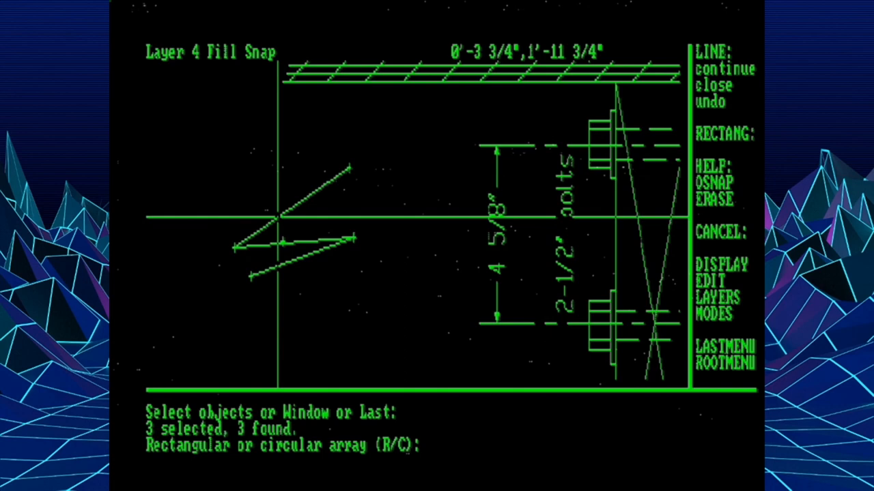
text(c)
text(15)
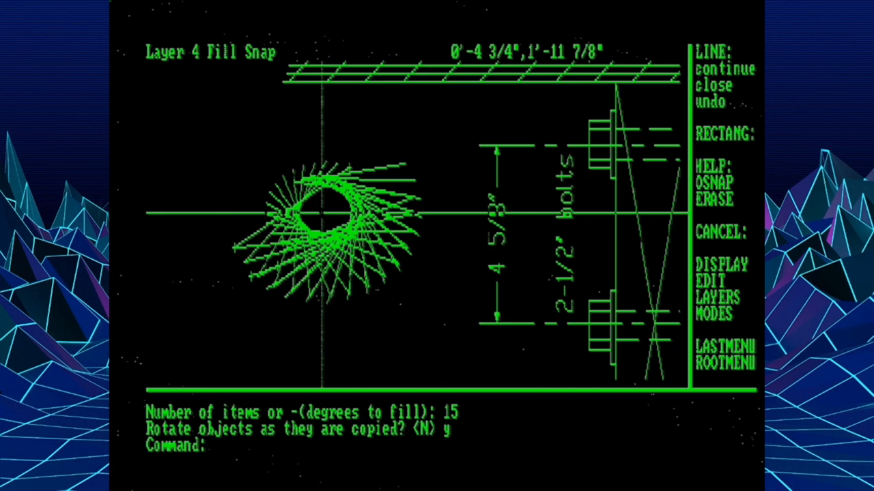
click(712, 199)
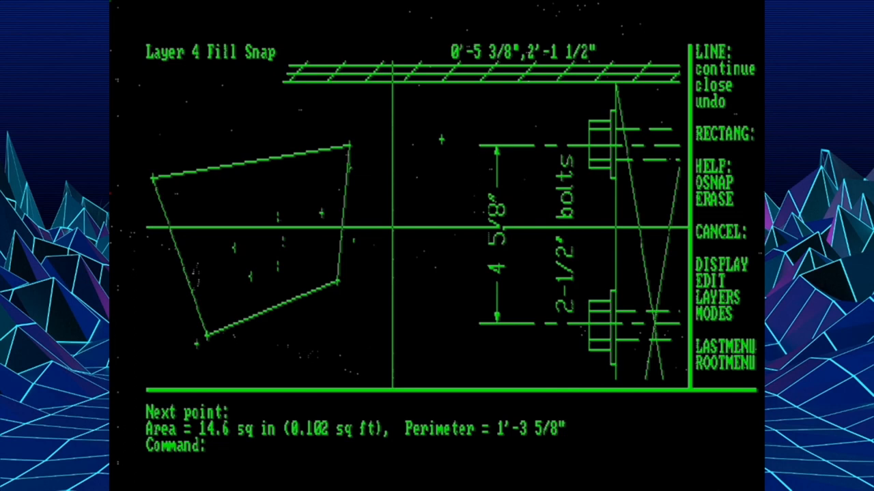
List the measured four-sided outline after reporting 14.6 sq in area and 1'-3 5/8" perimeter.
text(list)
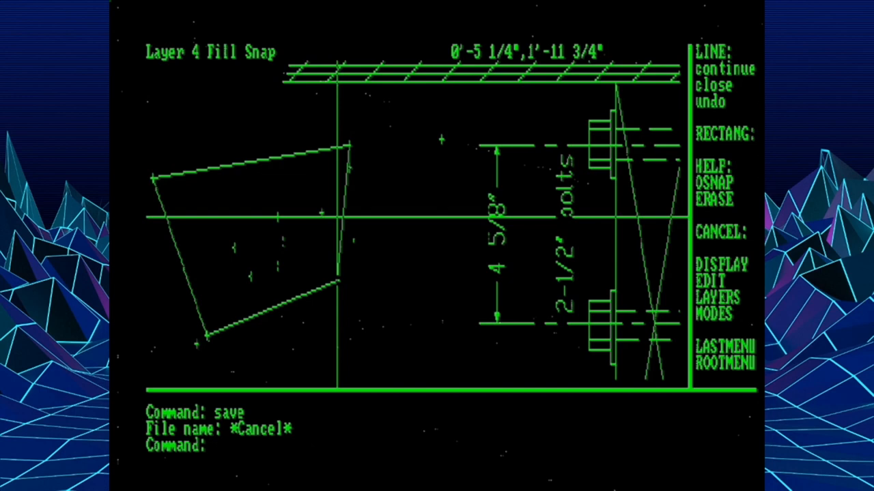
Make a slide of the current view named 'close' with MSLIDE.
text(mslide)
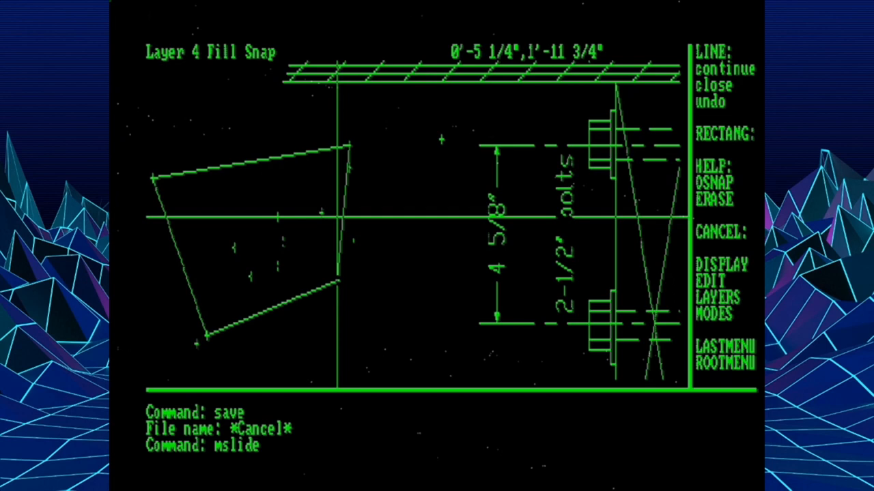
key(Return)
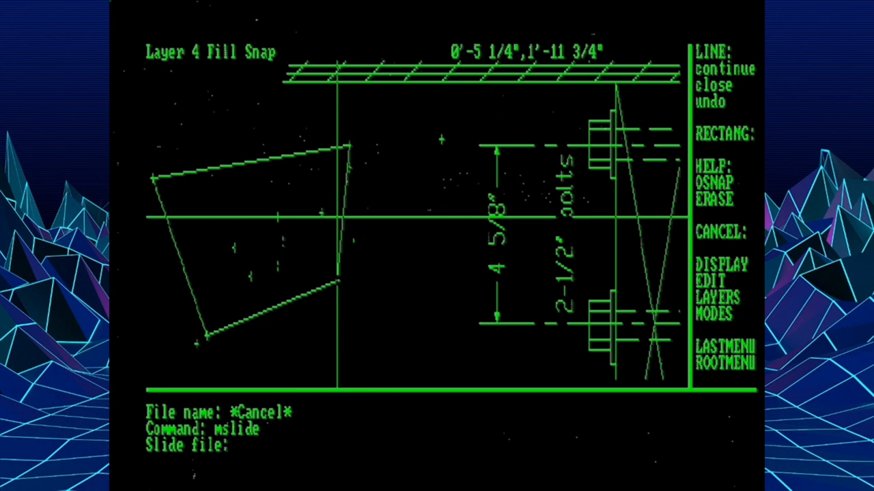
text(close)
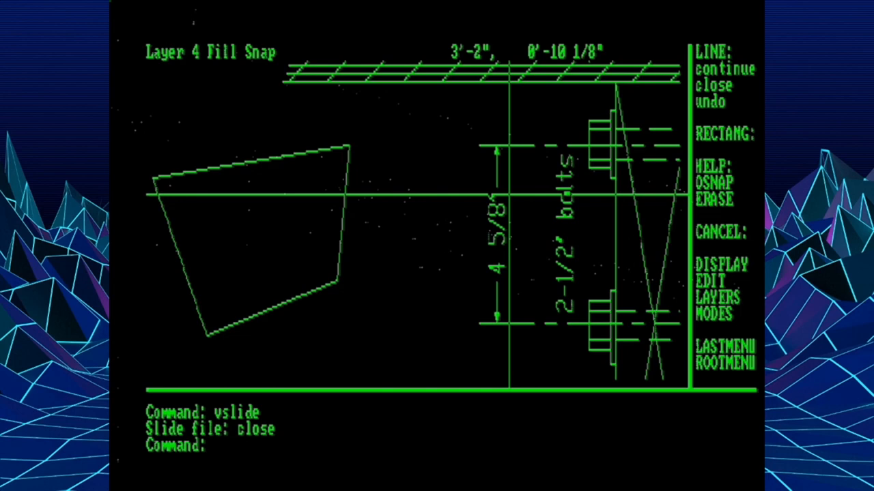
Display the saved slide 'close' on screen with VSLIDE.
click(725, 364)
text(line)
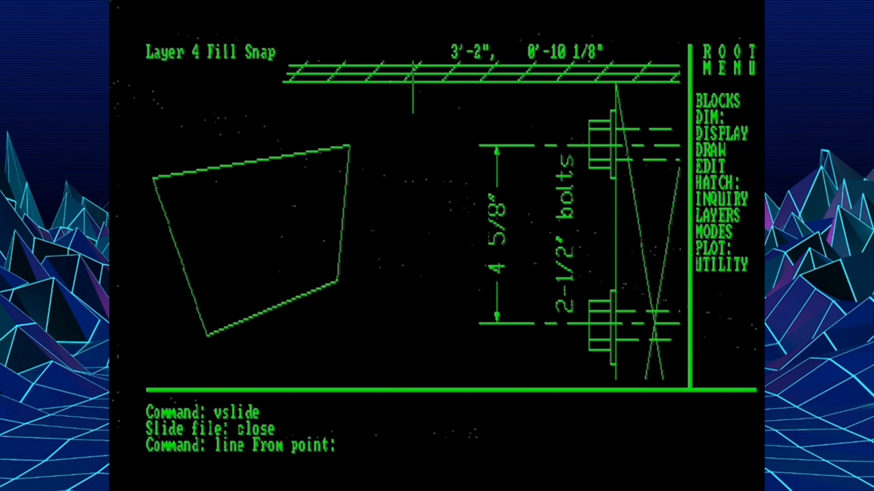
click(421, 180)
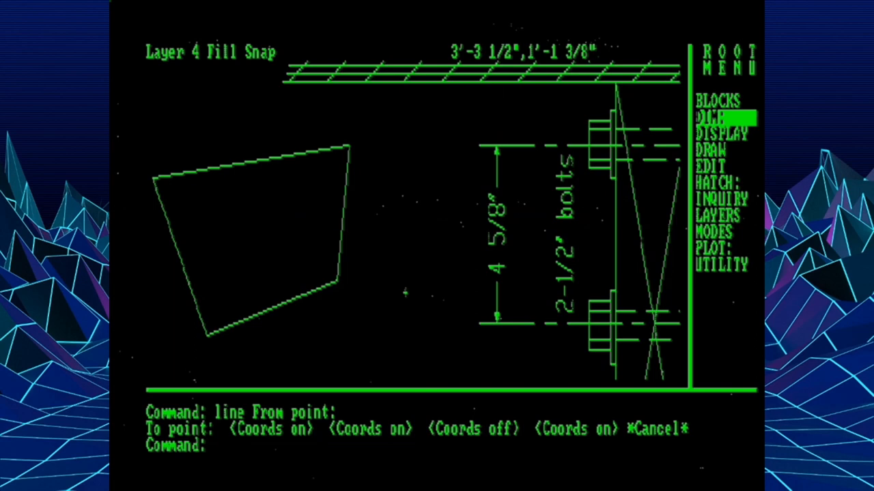
Pick DIM: from the ROOT MENU on the screen menu.
click(707, 116)
text(osnap)
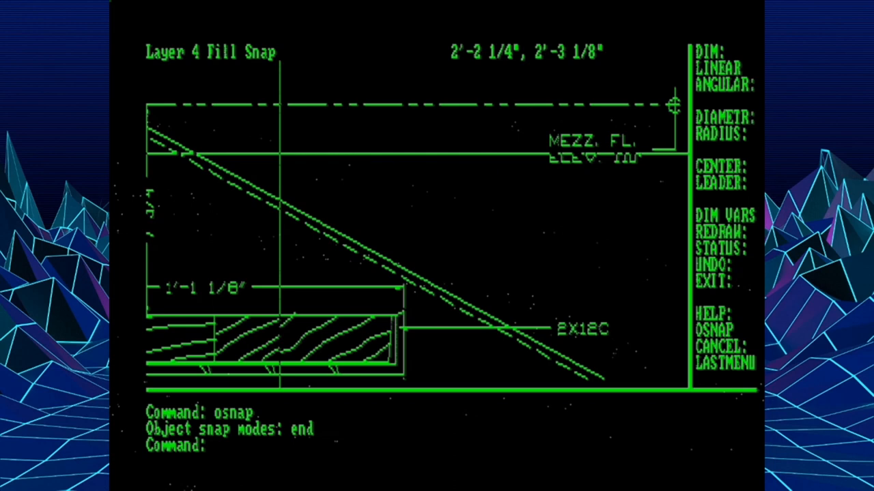
Start the DIM command to add the 43° angular dimension on the stair section.
text(dim)
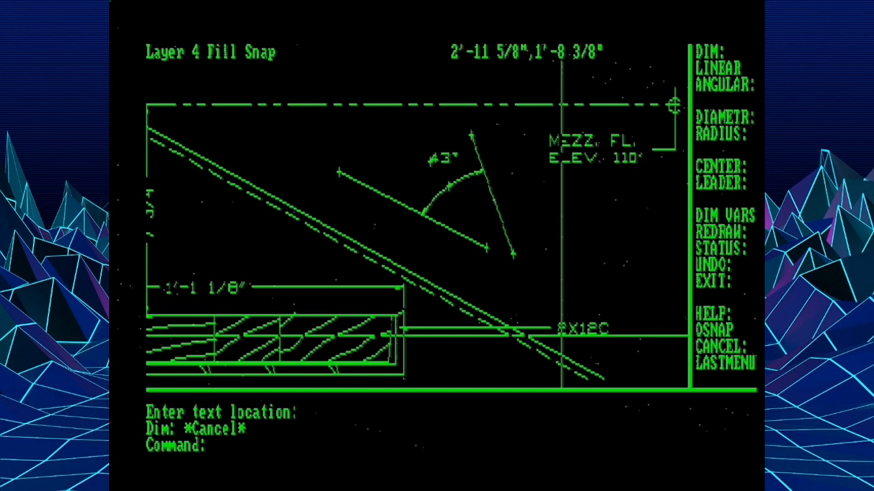
Start MIRROR to copy the angled lines to the right of the 43° dimension.
text(mirror)
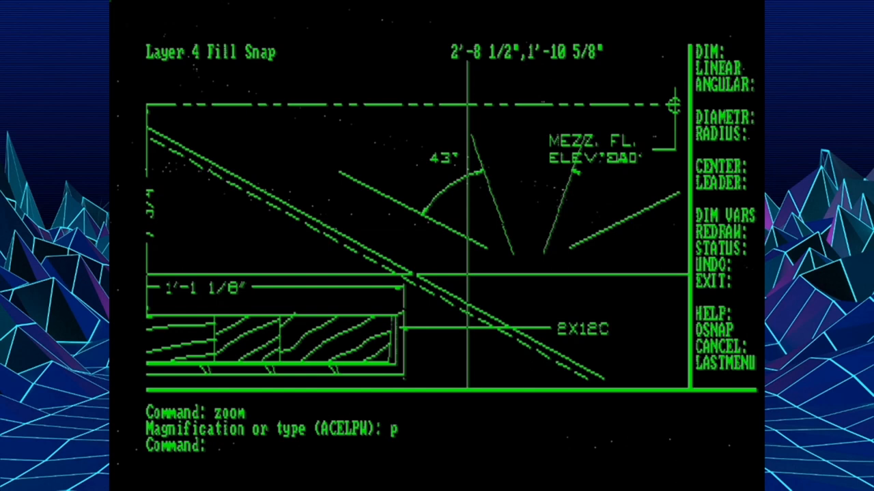
Start ATTDEF, to be cancelled at the attribute tag prompt before turning Ortho on.
text(attdef)
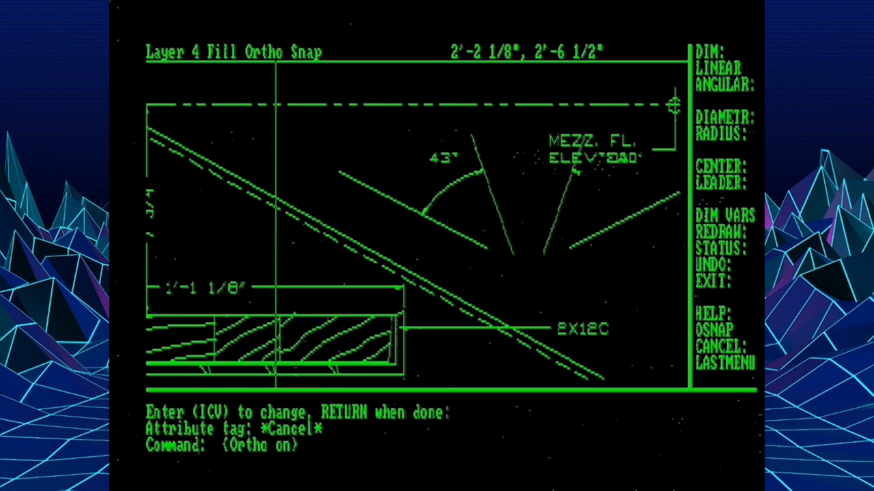
mouse_move(543, 270)
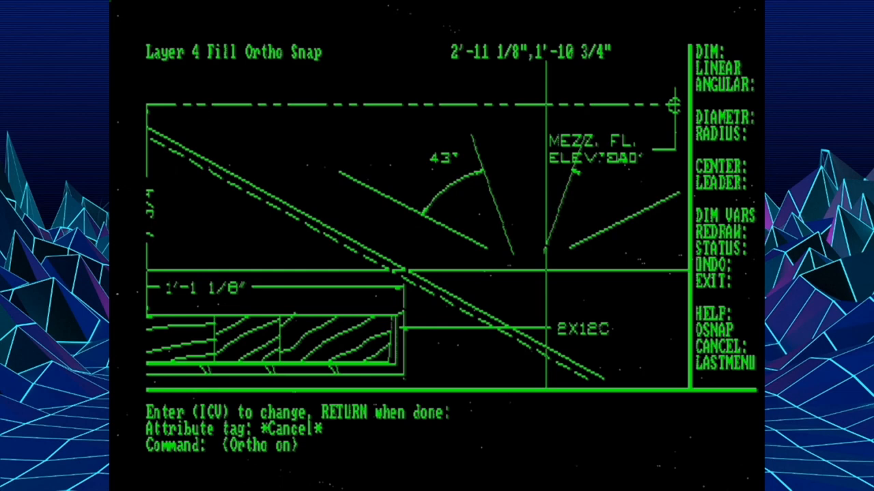